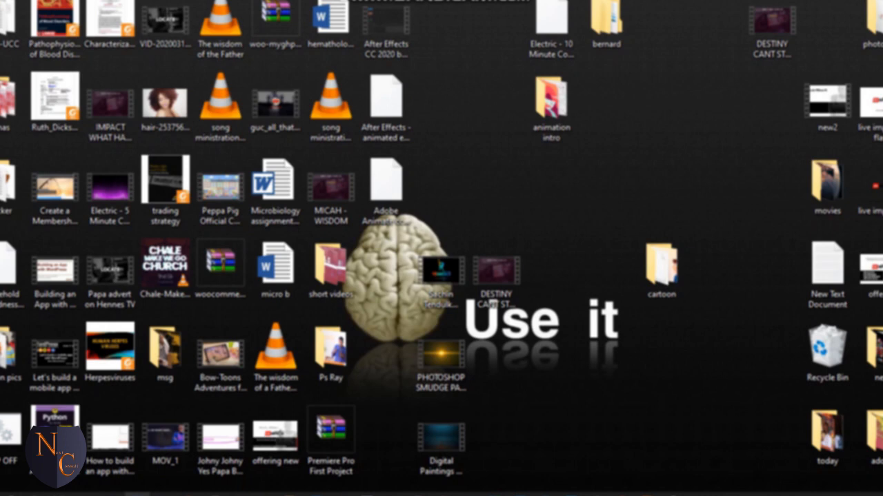
pyautogui.moveTo(579, 324)
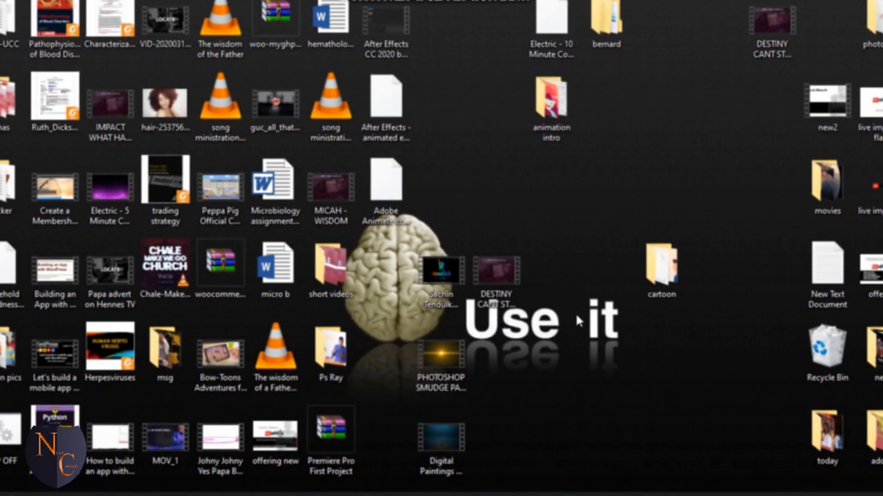
pyautogui.moveTo(572, 335)
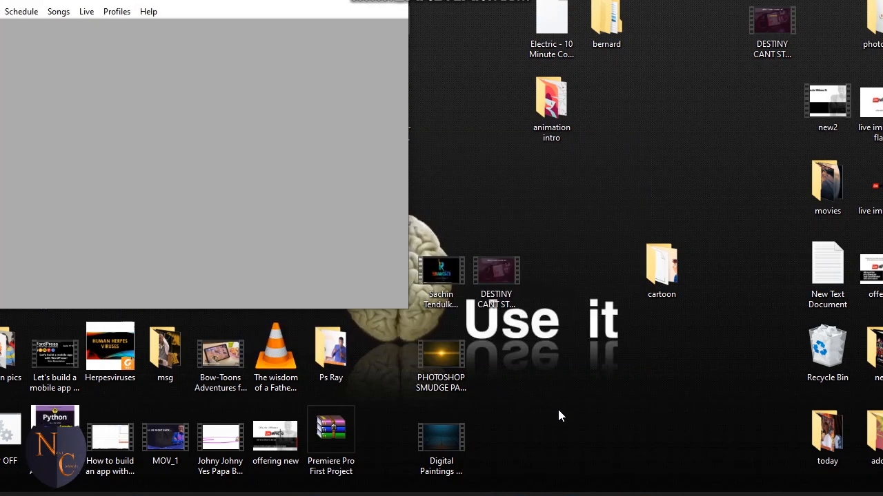
pyautogui.moveTo(317, 224)
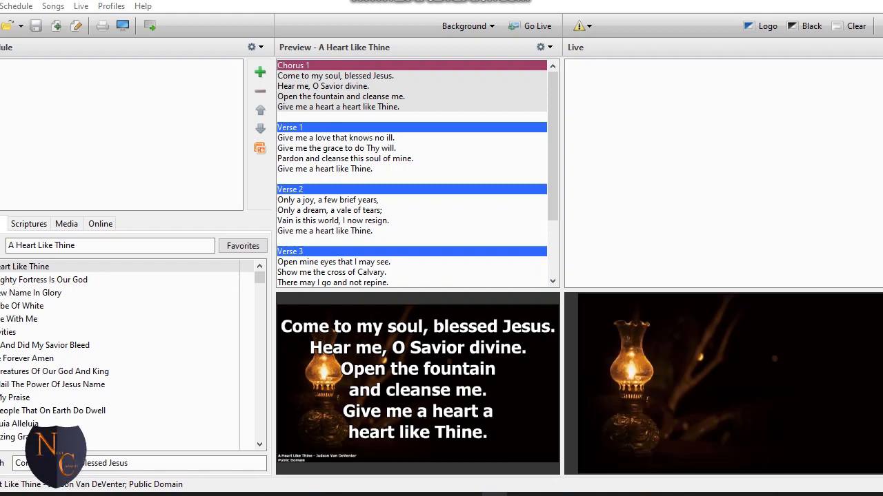
pyautogui.moveTo(627, 324)
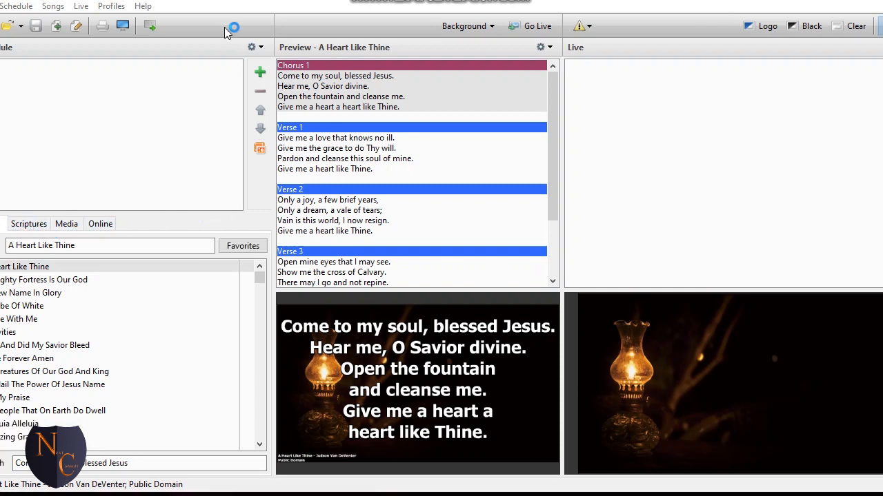
pyautogui.moveTo(396, 56)
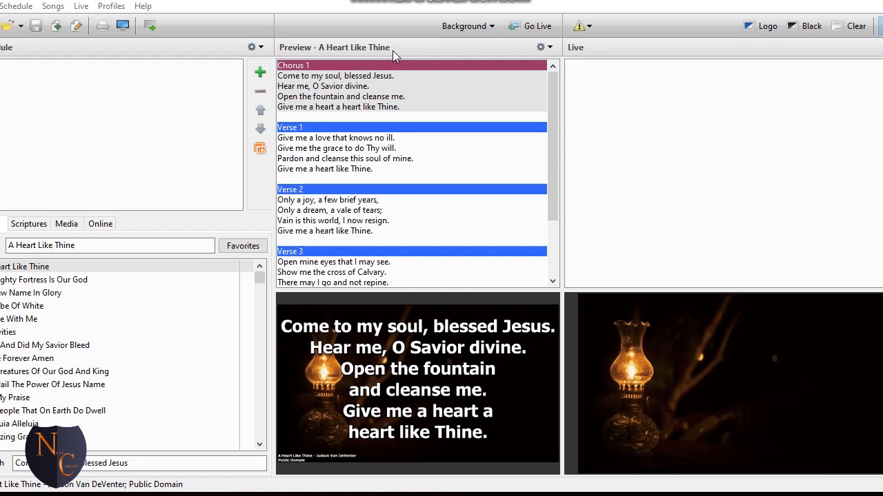
pyautogui.moveTo(672, 32)
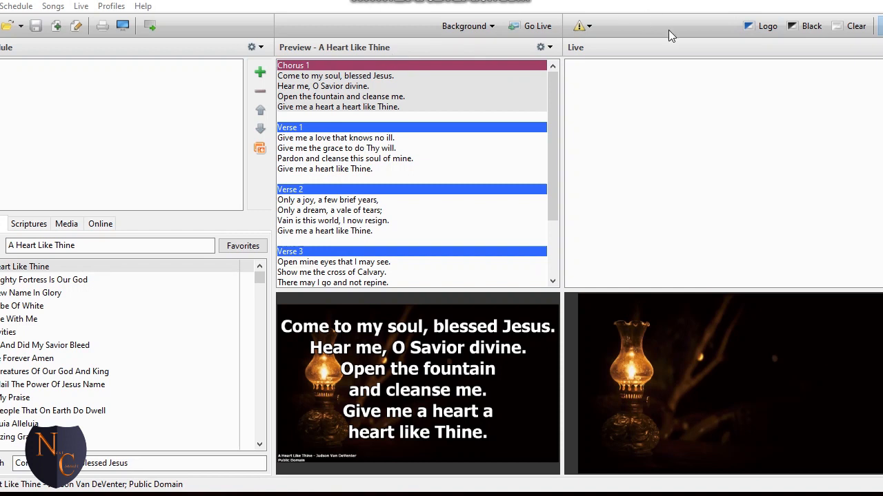
pyautogui.moveTo(503, 127)
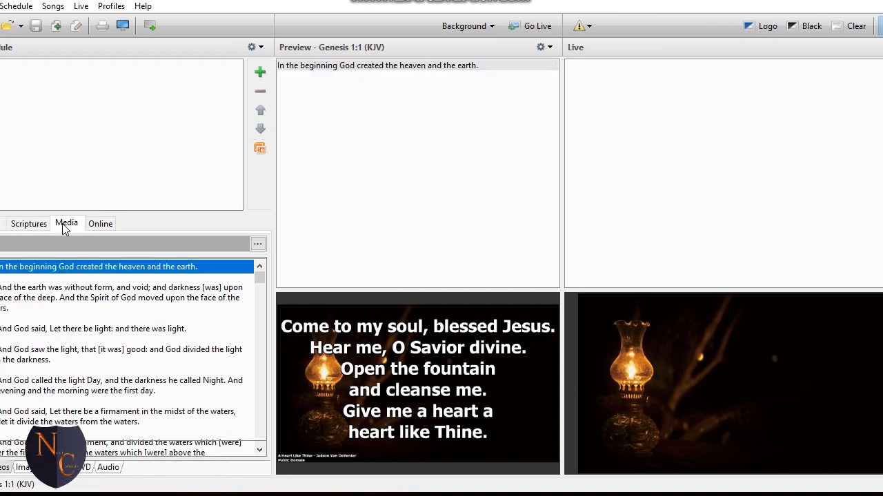
# Send Genesis 1:1 (KJV) from the Scriptures list to EasyWorship's live output.
pyautogui.click(100, 222)
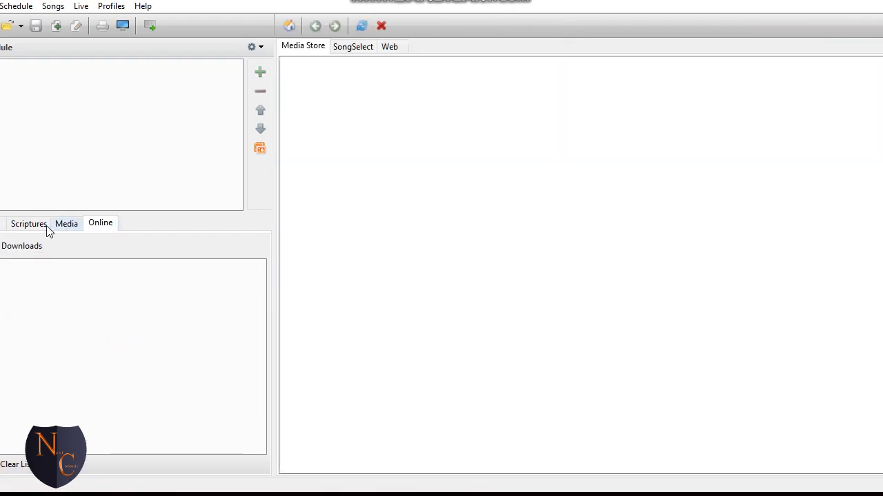
pyautogui.click(29, 223)
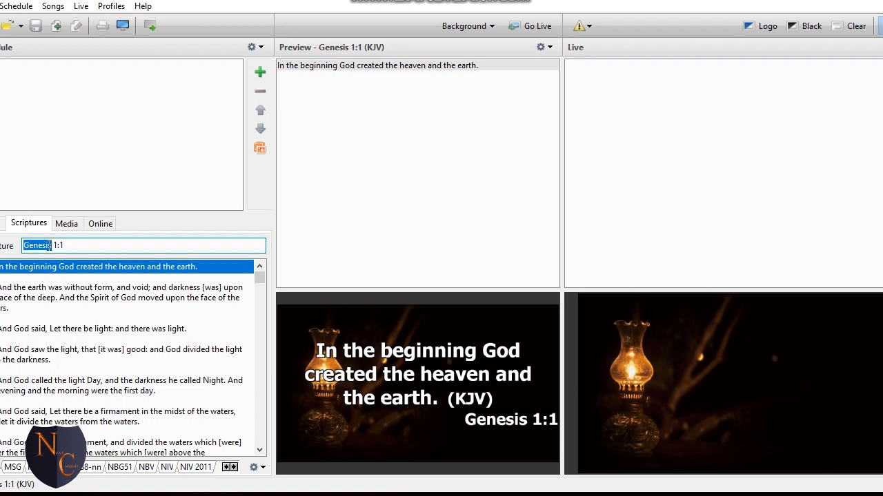
pyautogui.moveTo(592, 383)
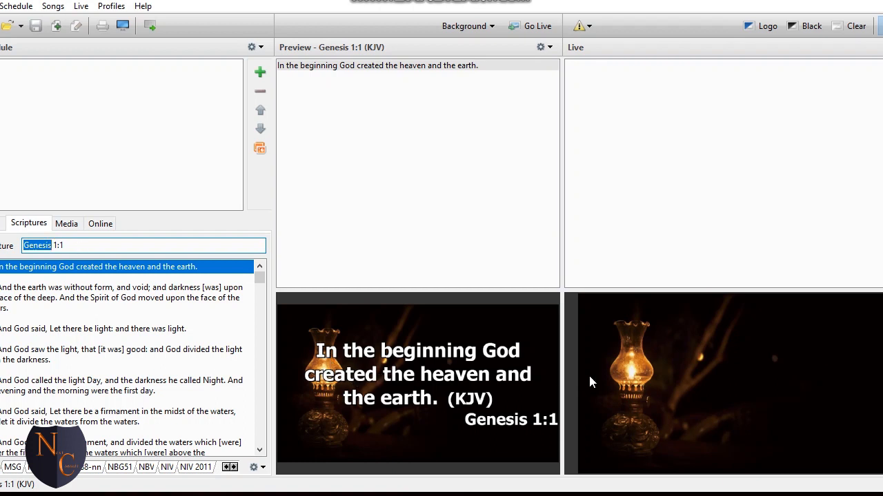
pyautogui.moveTo(726, 351)
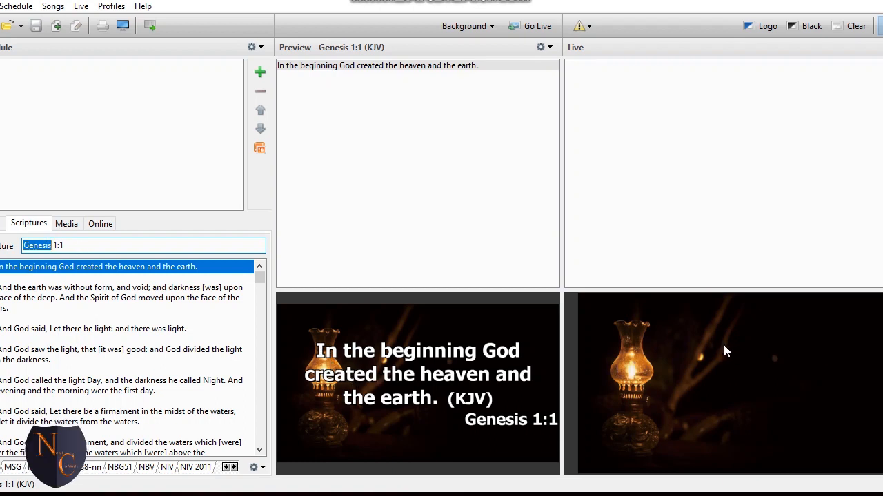
pyautogui.moveTo(46, 269)
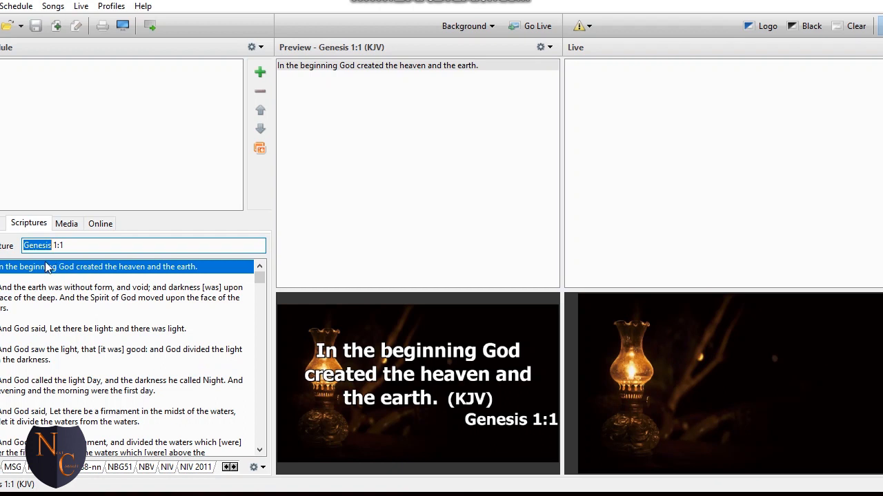
pyautogui.moveTo(93, 277)
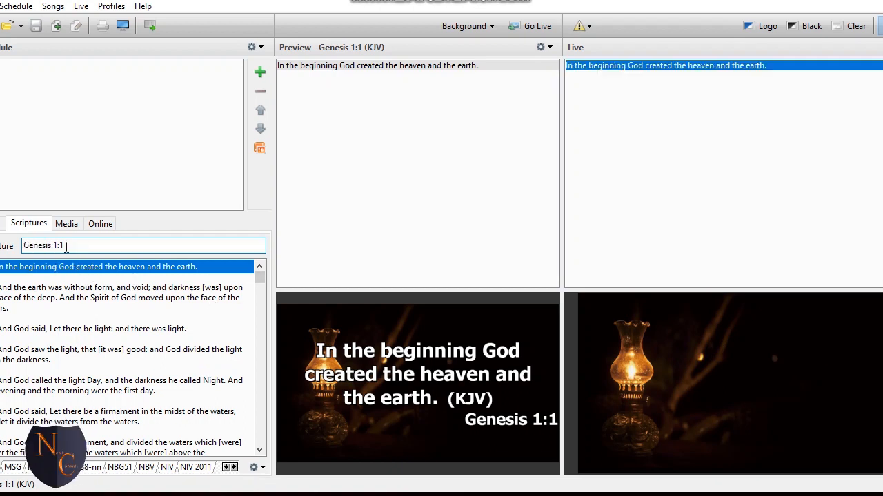
pyautogui.click(533, 25)
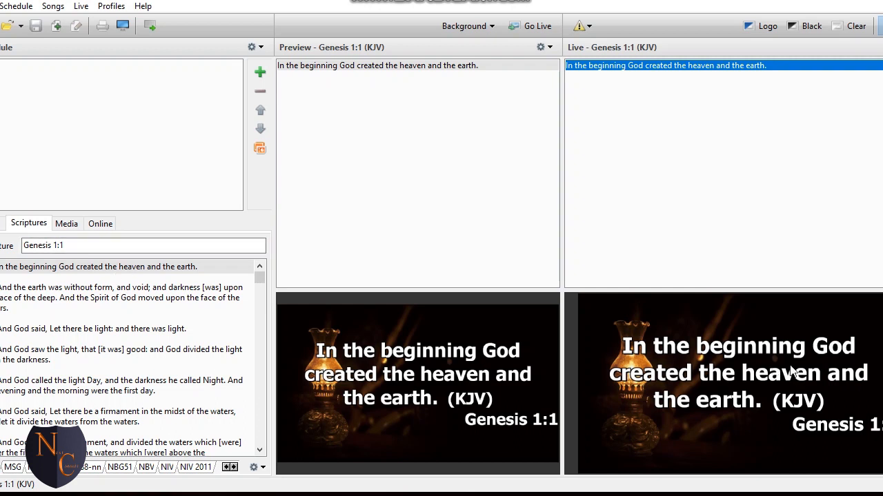
pyautogui.moveTo(835, 353)
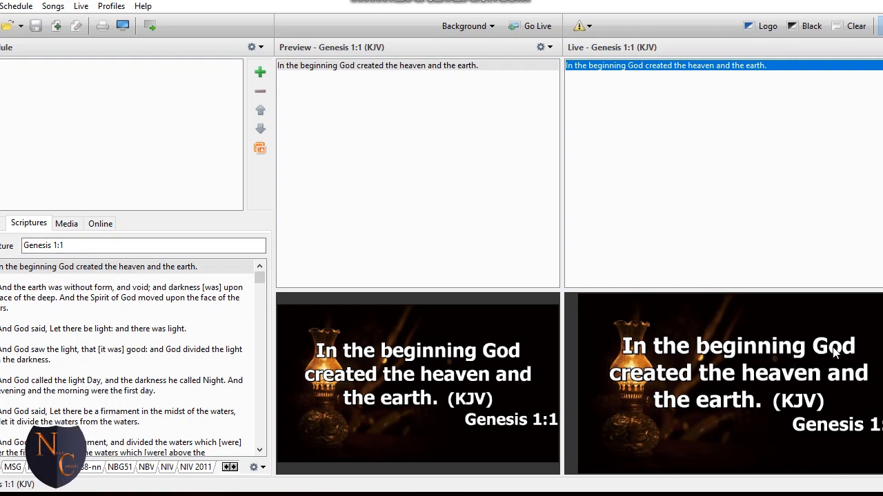
pyautogui.moveTo(353, 467)
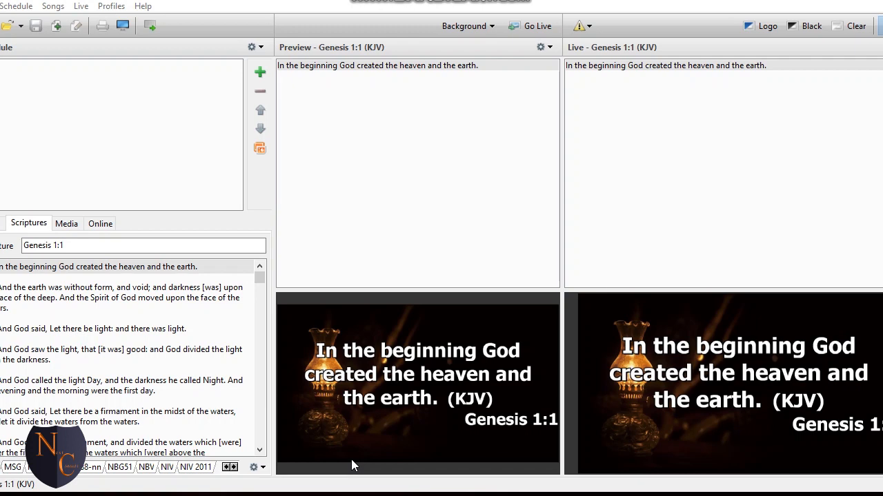
# Launch vMix 22.0.0.60 from EasyWorship, which keeps Genesis 1:1 live.
pyautogui.press('alt+tab')
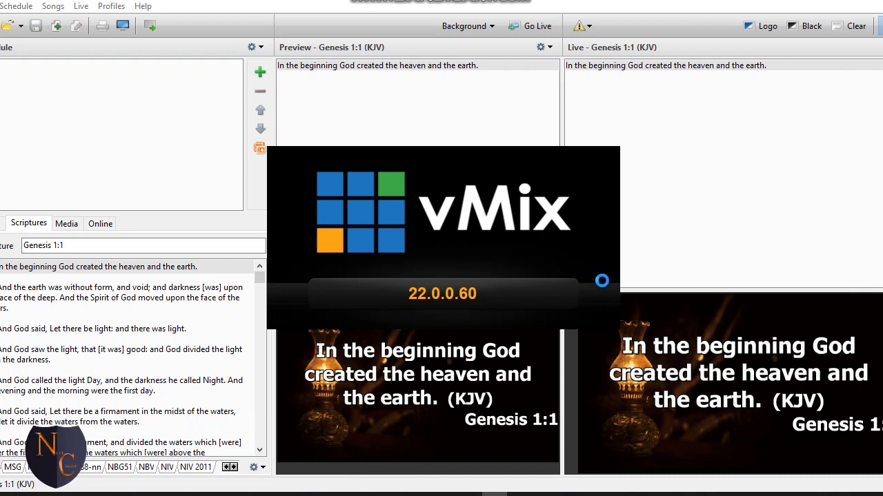
pyautogui.moveTo(666, 254)
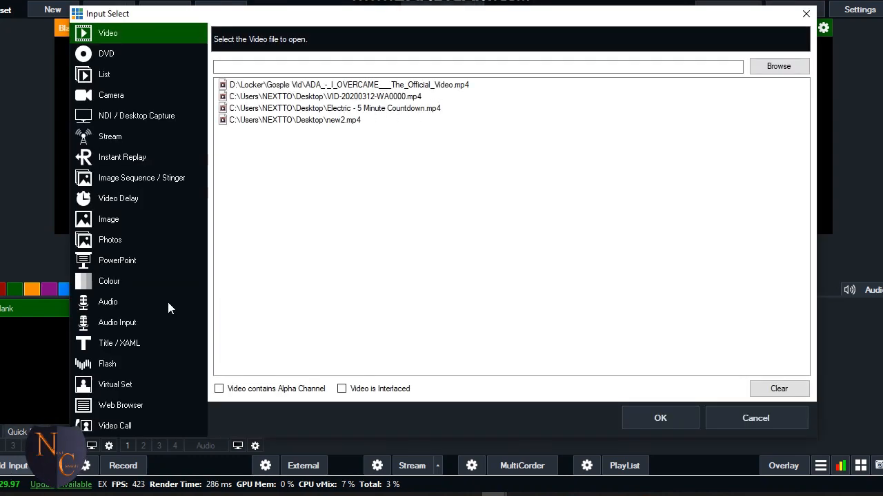
pyautogui.moveTo(302, 254)
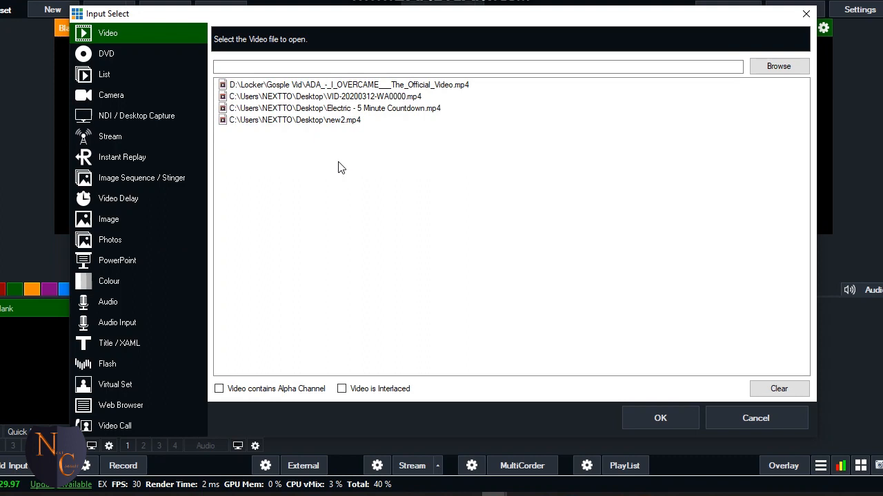
pyautogui.moveTo(456, 93)
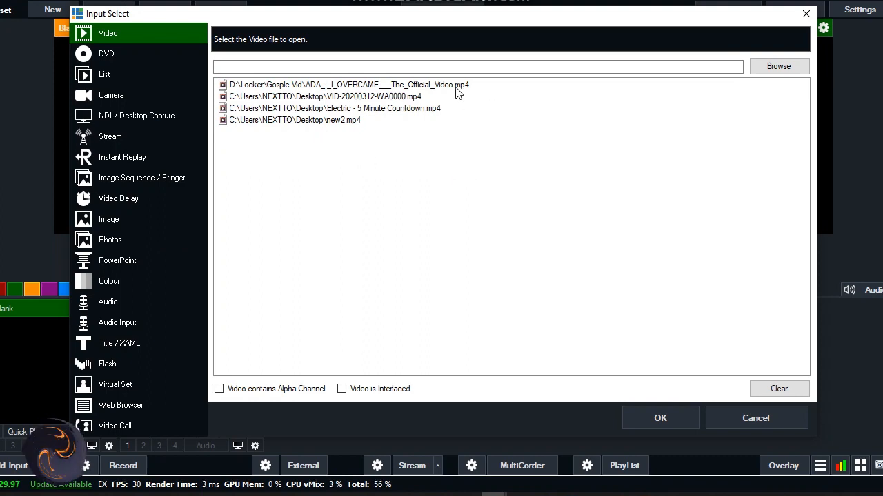
# Add the ADA 'I Overcame' official gospel mp4 (5:26) as a video input.
pyautogui.click(344, 84)
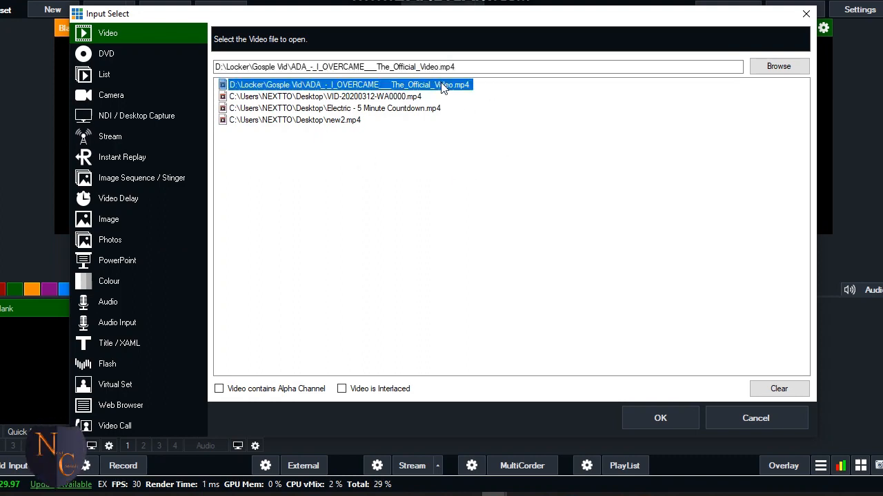
pyautogui.moveTo(483, 99)
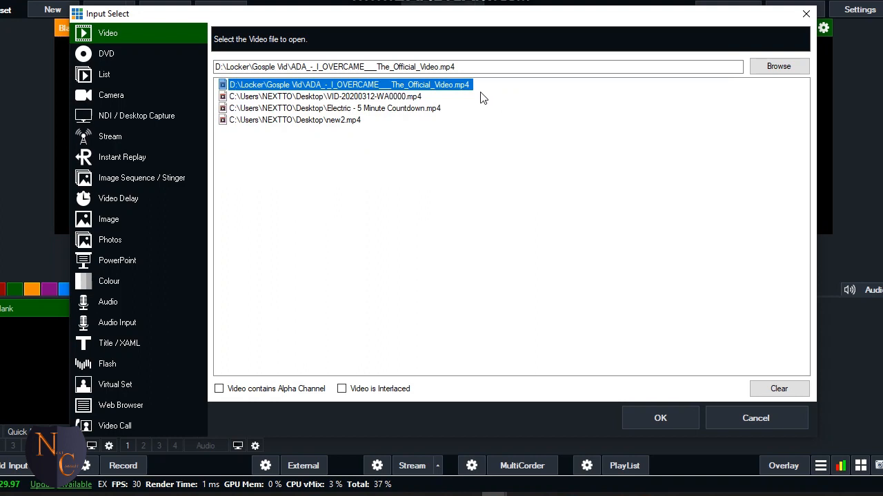
pyautogui.moveTo(630, 308)
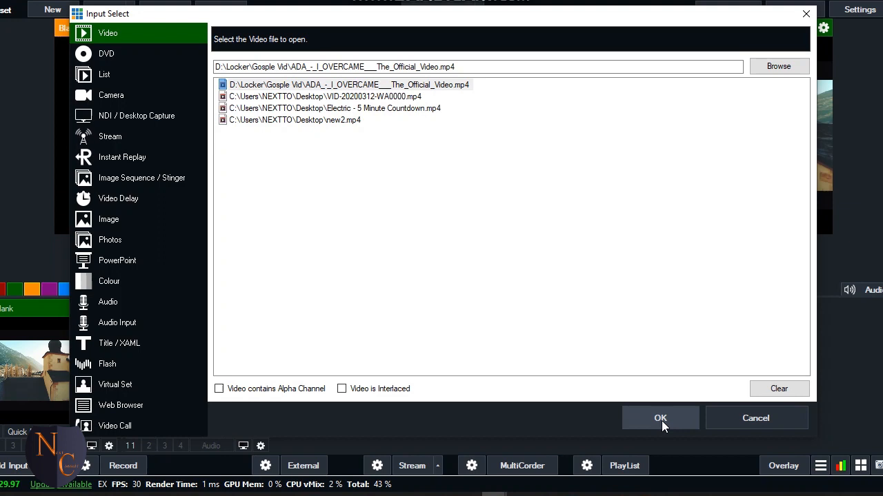
pyautogui.click(660, 418)
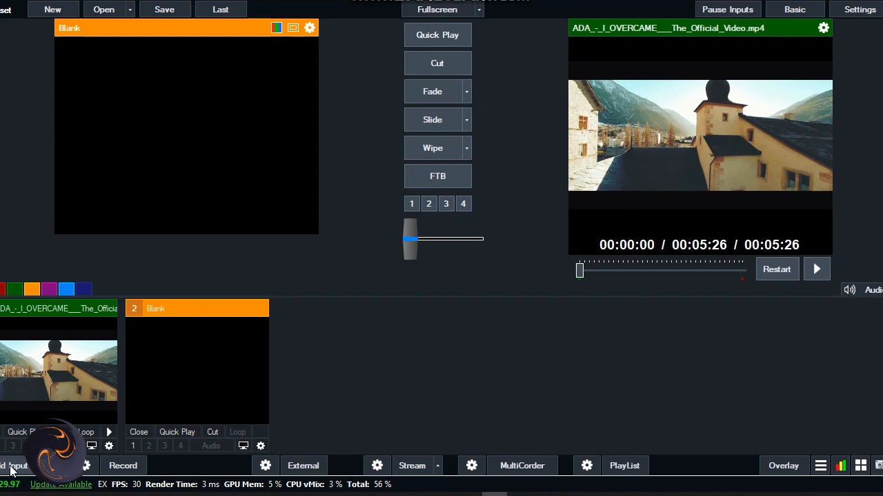
# Add a Local Desktop Capture of EasyWorship's Live Output window and open its settings.
pyautogui.click(14, 466)
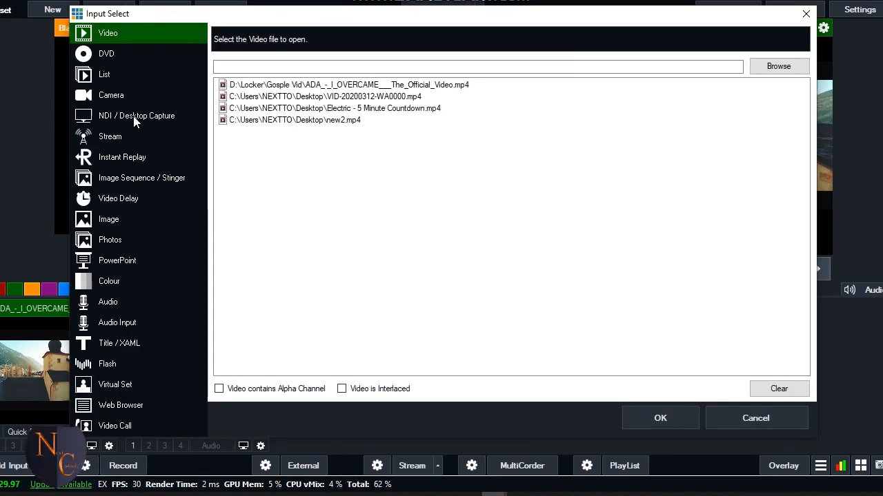
pyautogui.click(136, 115)
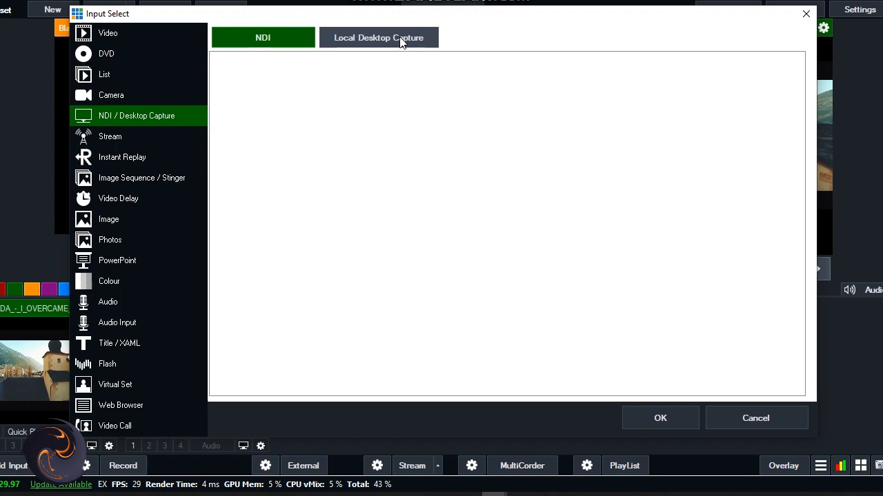
pyautogui.click(378, 37)
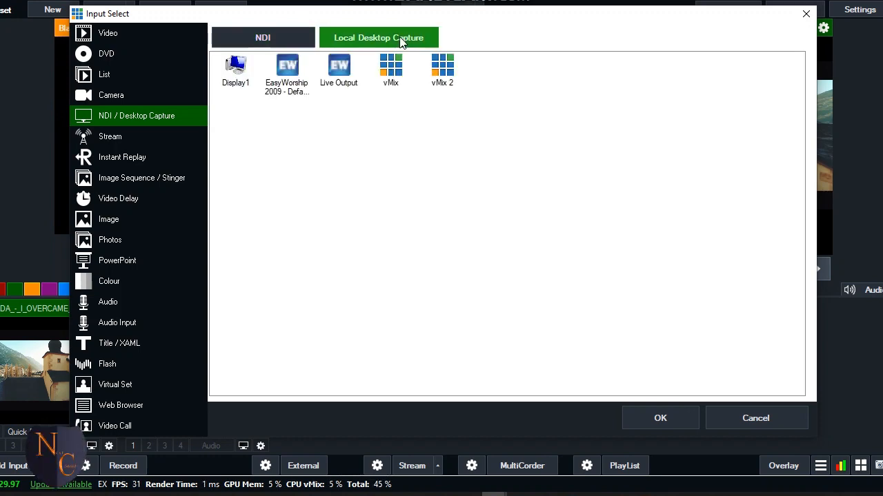
pyautogui.moveTo(336, 87)
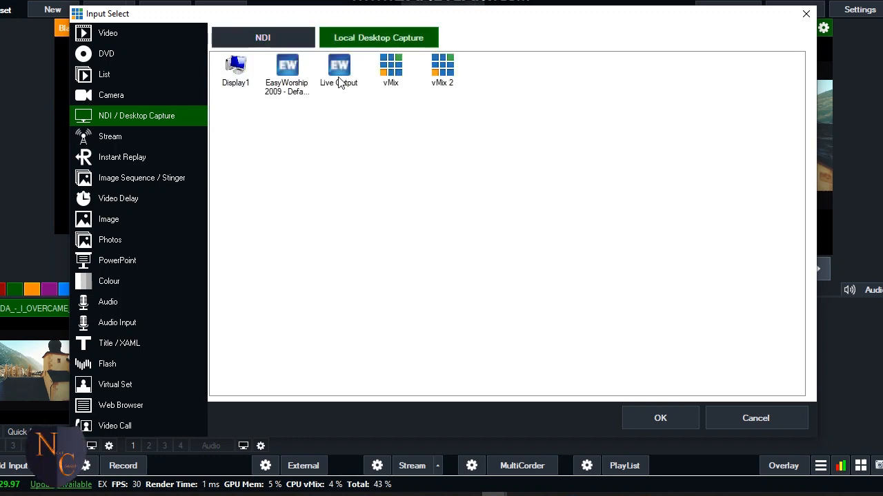
pyautogui.click(338, 69)
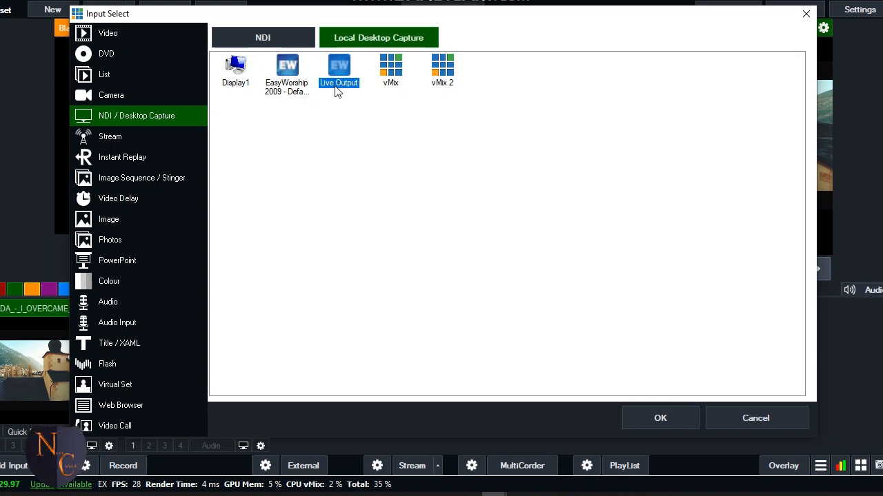
pyautogui.moveTo(350, 98)
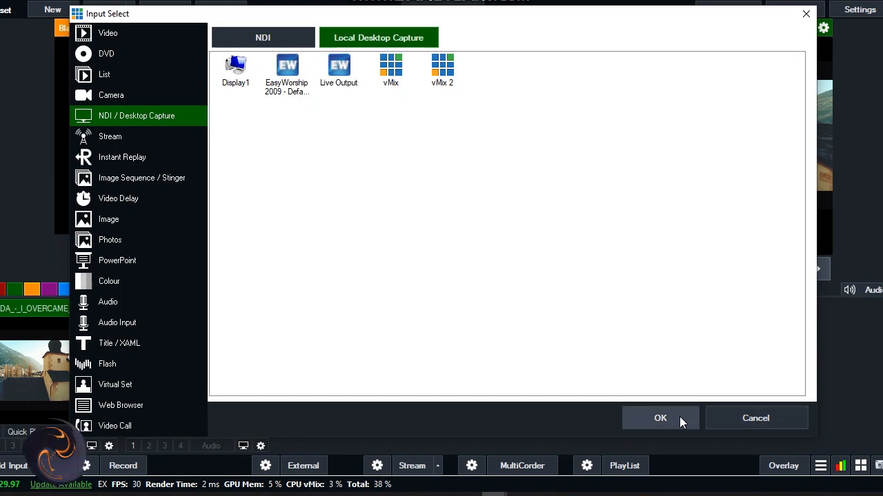
pyautogui.click(660, 418)
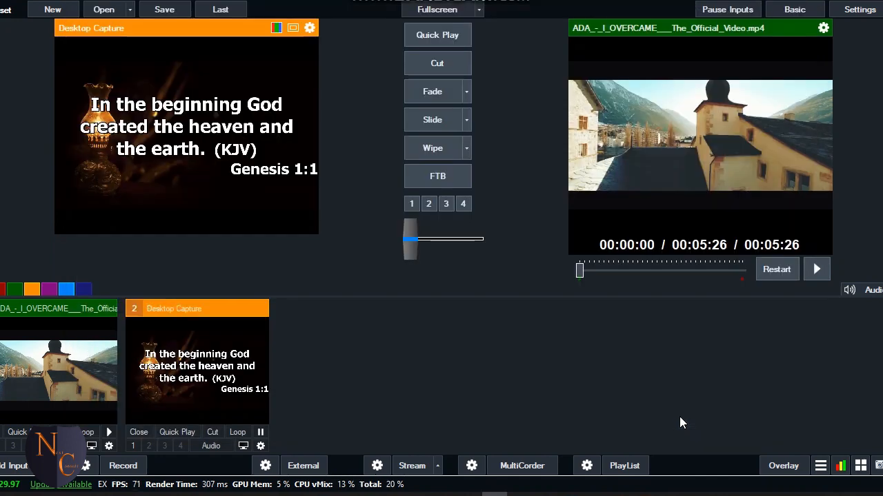
pyautogui.moveTo(488, 357)
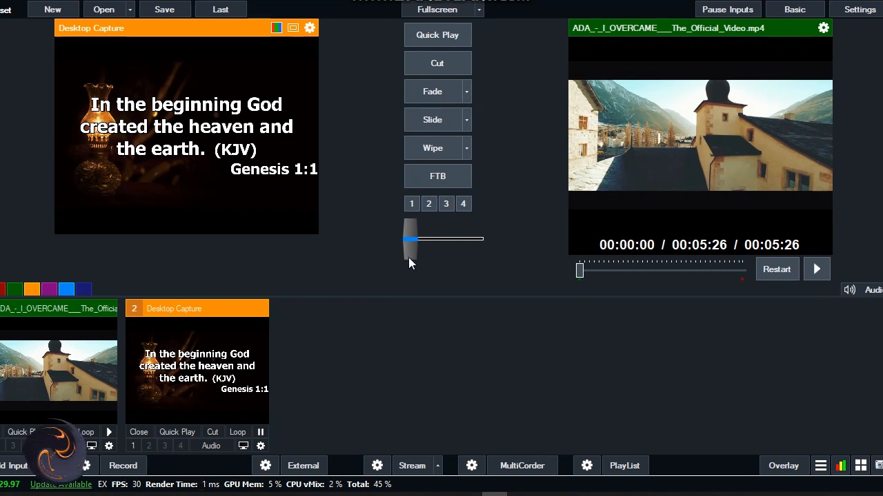
pyautogui.moveTo(399, 252)
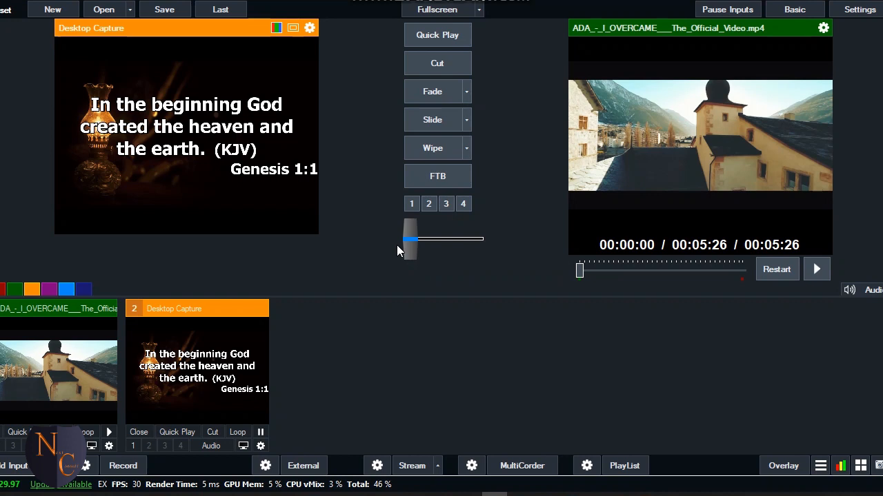
pyautogui.moveTo(413, 251)
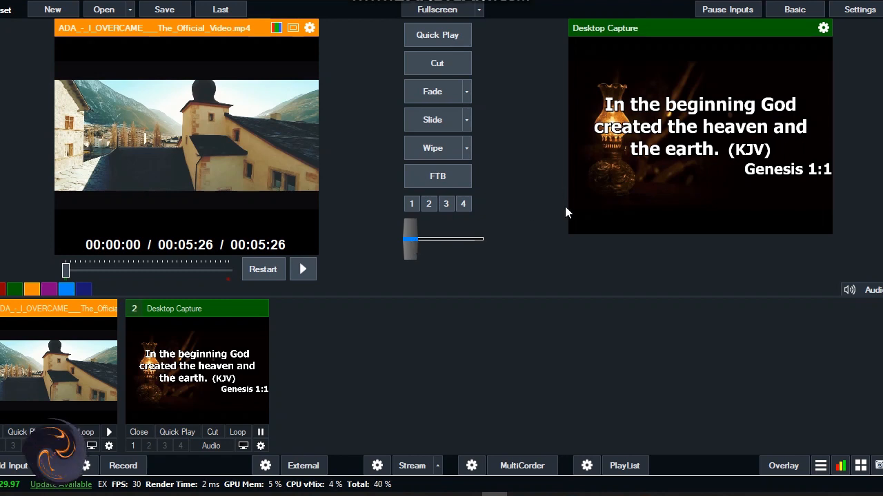
pyautogui.moveTo(387, 251)
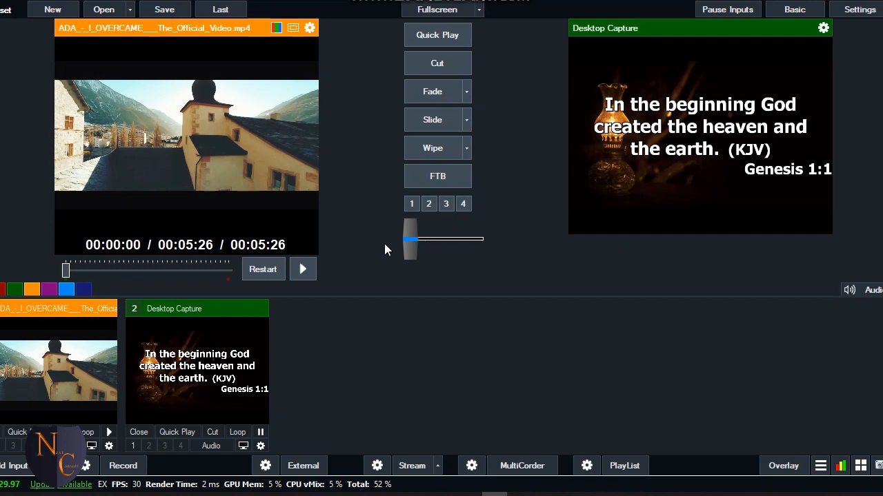
pyautogui.moveTo(231, 176)
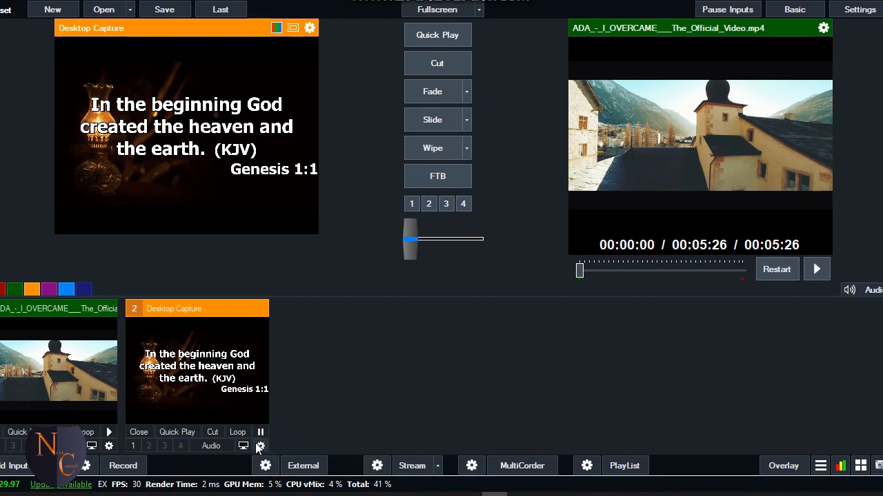
pyautogui.moveTo(245, 200)
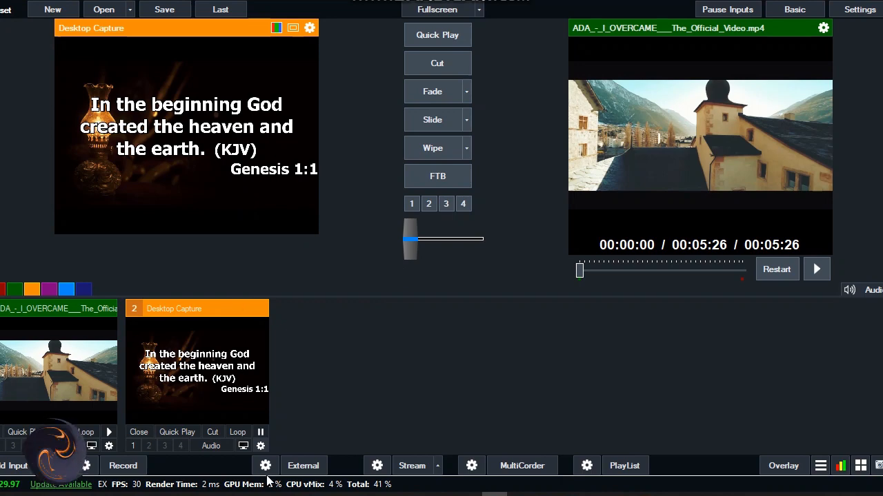
pyautogui.click(260, 446)
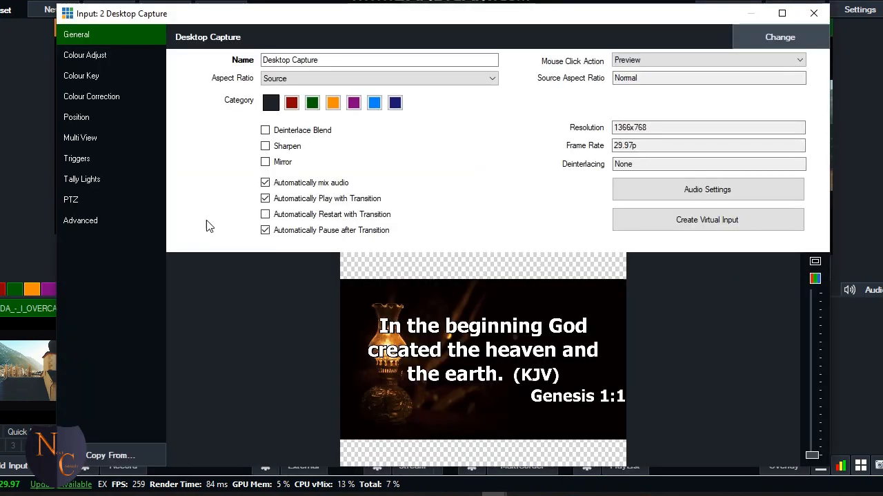
# Enable colour keying on the Desktop Capture and raise the luma key to hide the dark background.
pyautogui.click(81, 76)
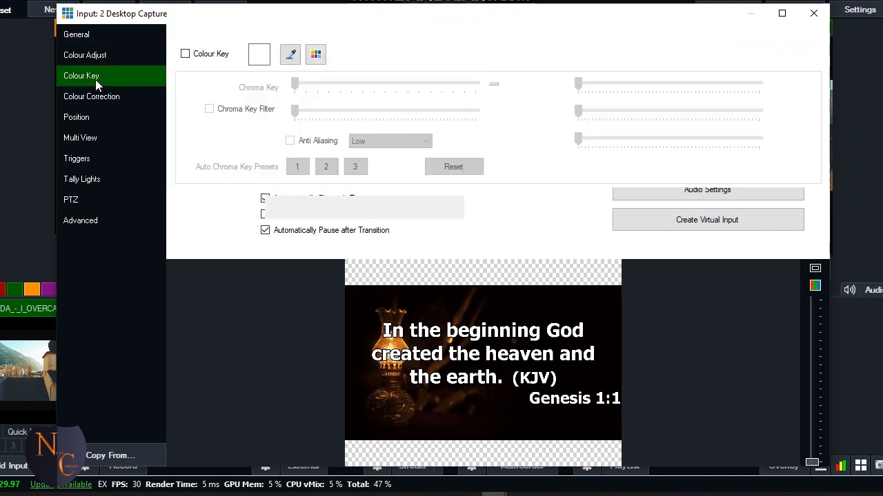
pyautogui.click(184, 54)
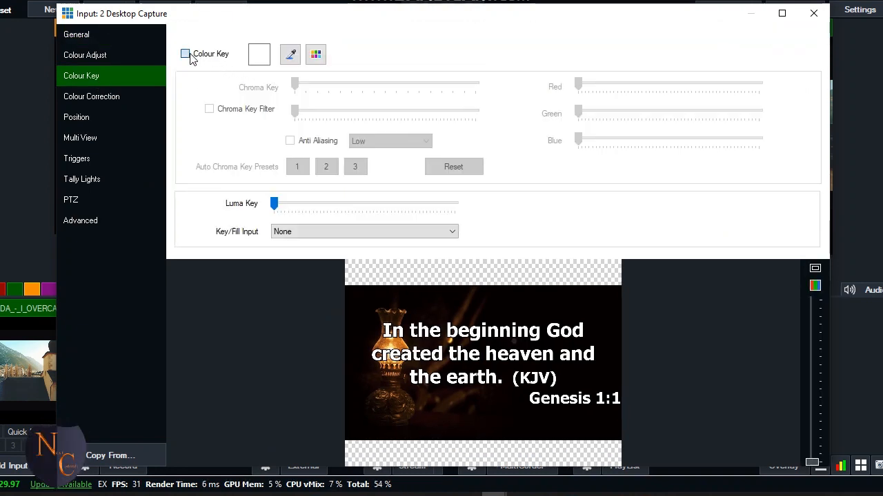
pyautogui.click(185, 54)
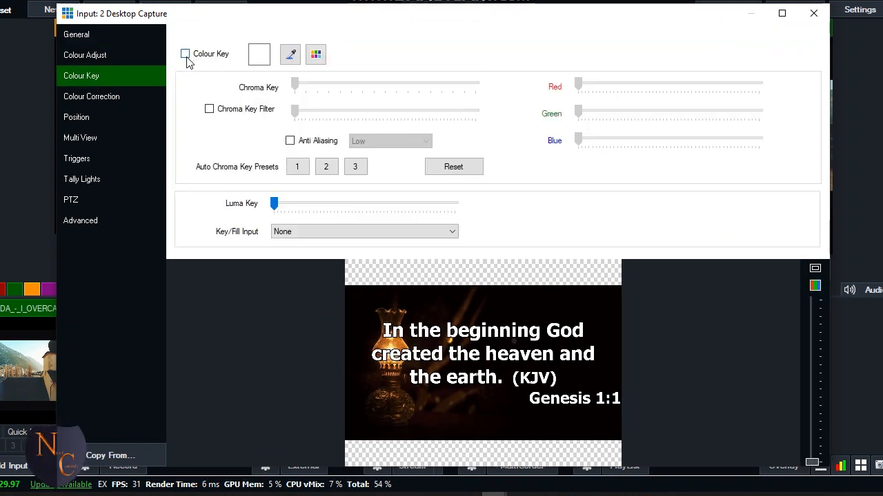
pyautogui.click(185, 53)
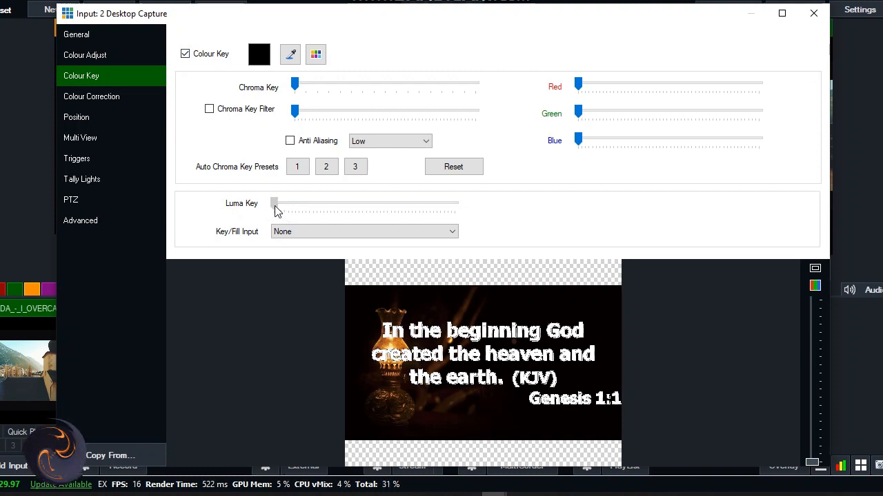
pyautogui.moveTo(274, 203); pyautogui.dragTo(333, 202)
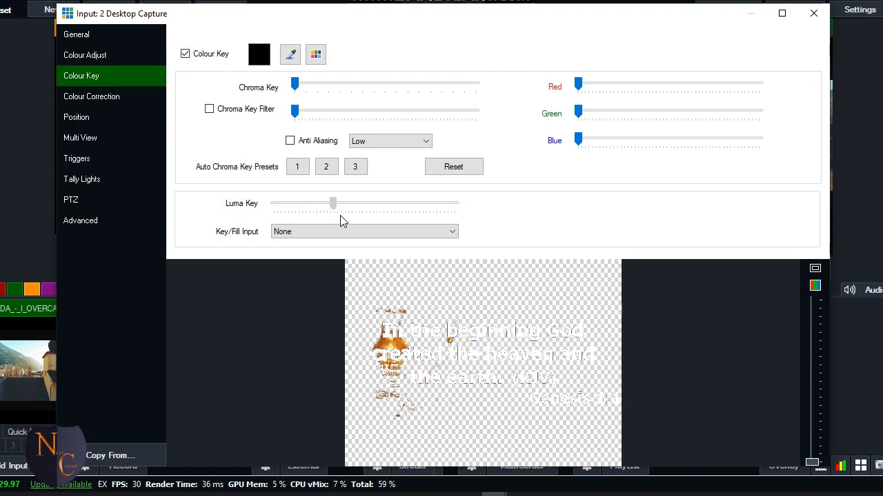
pyautogui.moveTo(333, 203); pyautogui.dragTo(374, 203)
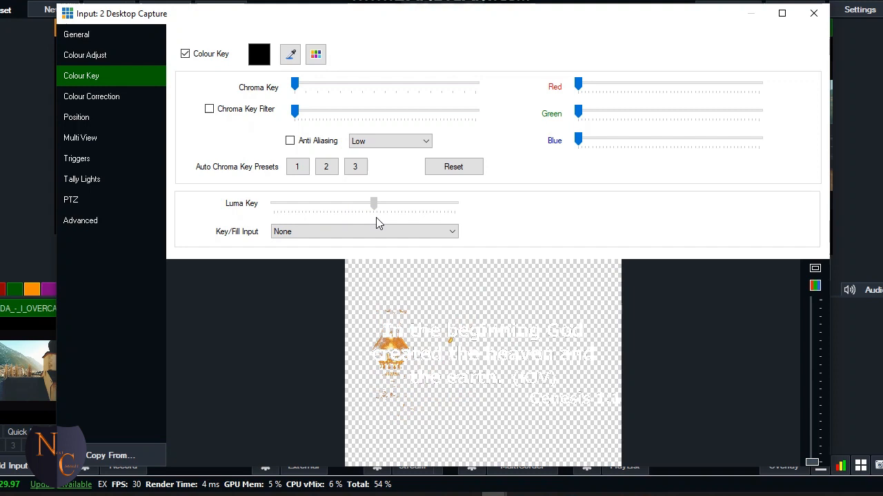
pyautogui.moveTo(375, 202); pyautogui.dragTo(382, 203)
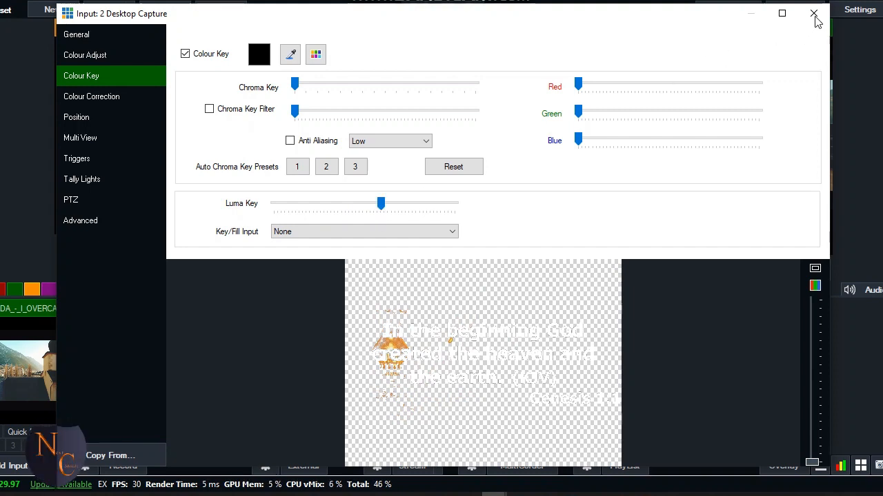
pyautogui.click(809, 14)
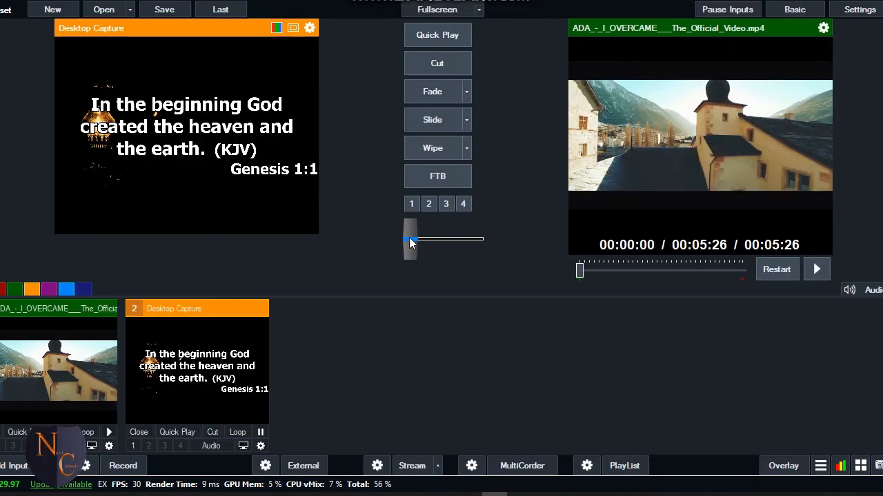
# Fade the keyed scripture partway over the gospel video, then back, and reopen capture settings.
pyautogui.moveTo(410, 240); pyautogui.dragTo(432, 239)
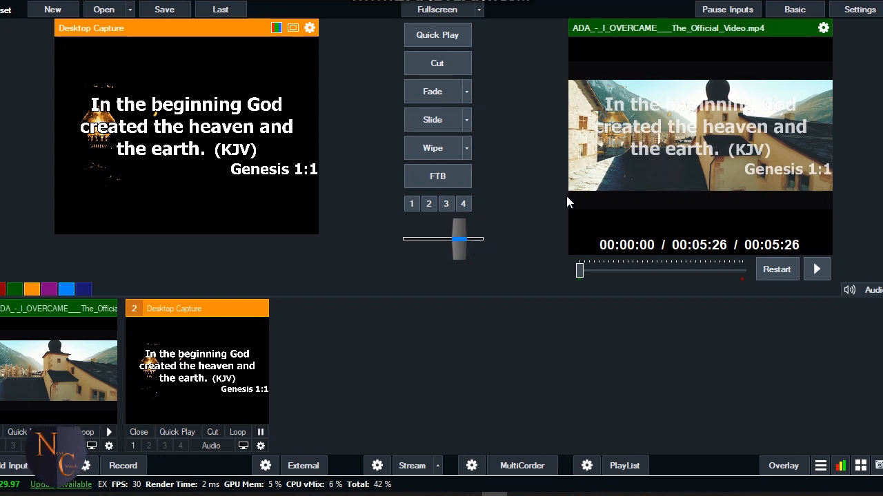
pyautogui.moveTo(628, 145)
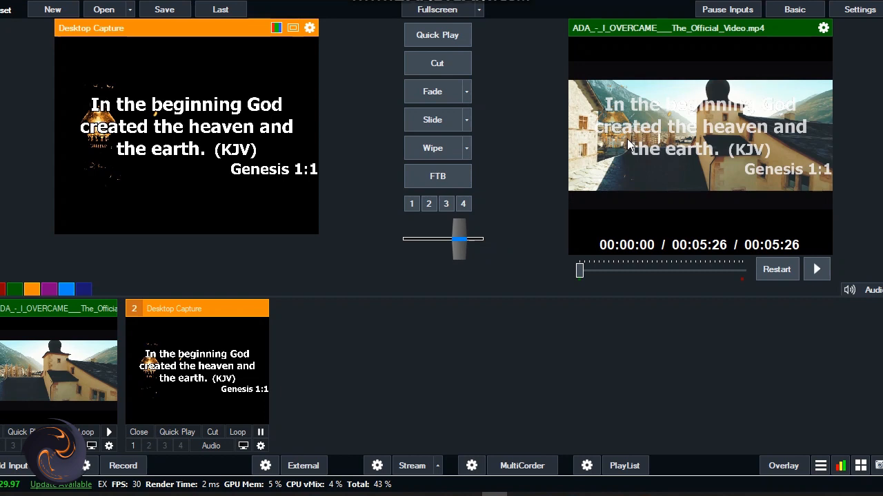
pyautogui.moveTo(730, 165)
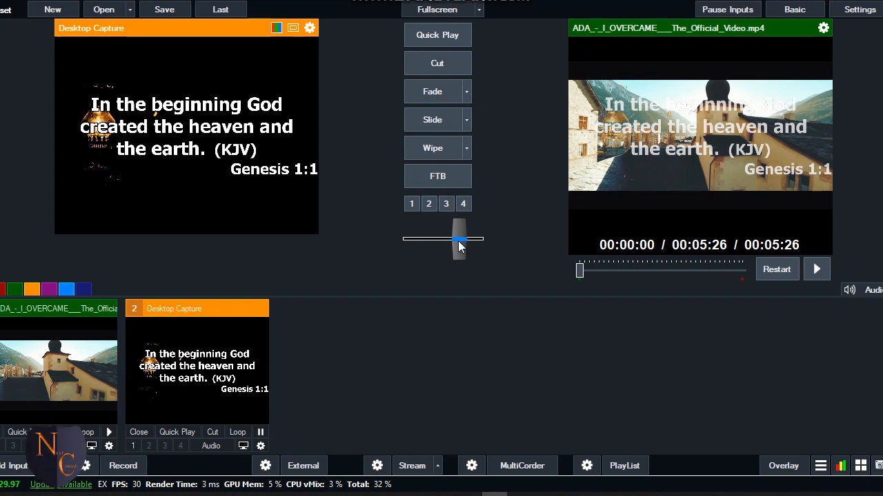
pyautogui.moveTo(459, 238); pyautogui.dragTo(409, 239)
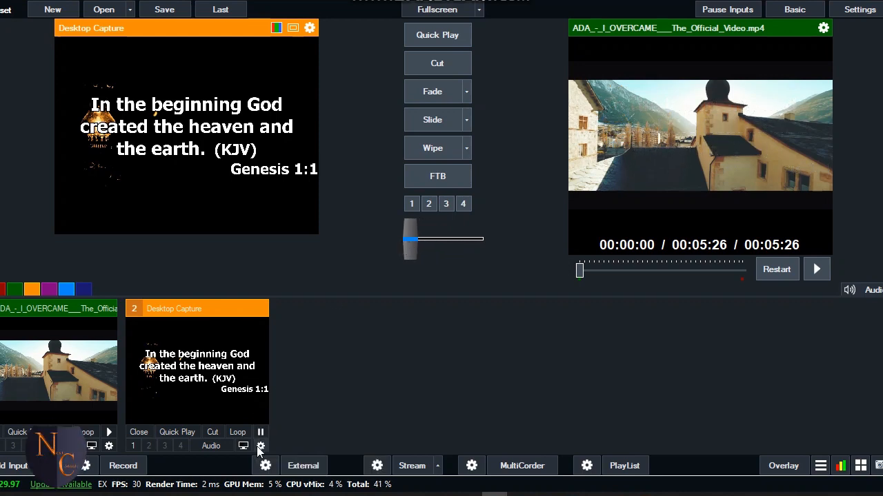
pyautogui.click(259, 446)
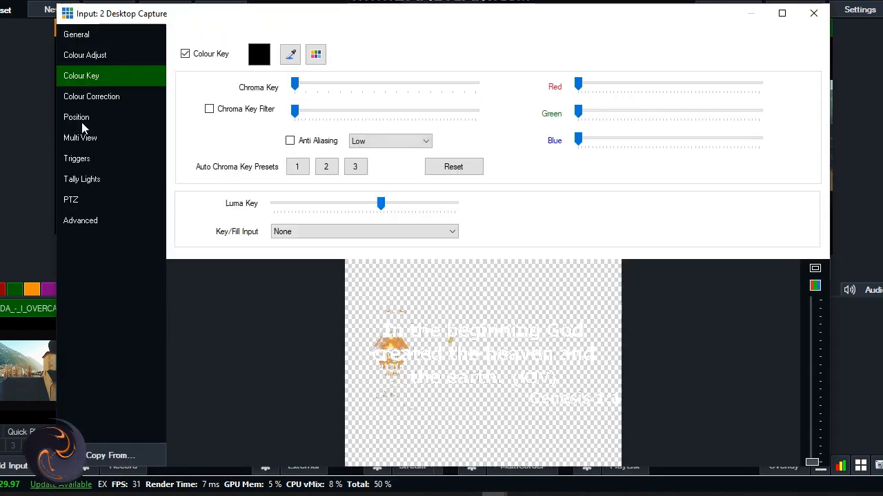
# Turn off colour keying and set the Luma Key slider to zero.
pyautogui.click(76, 118)
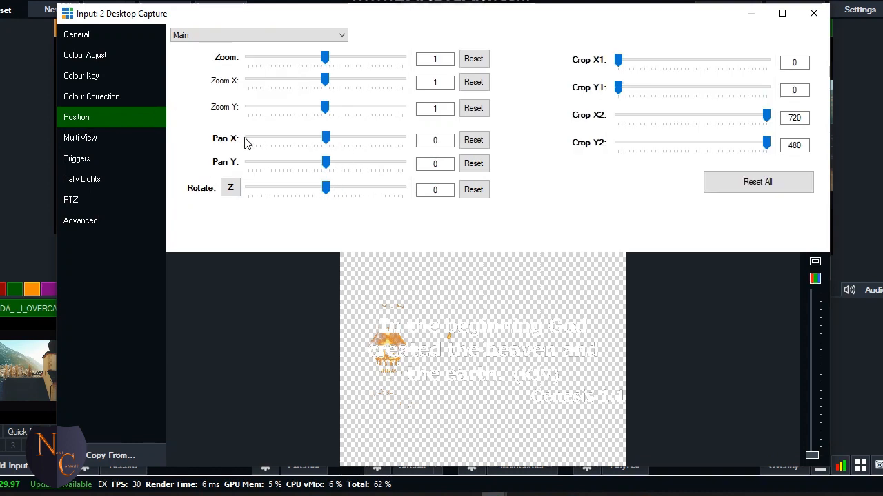
pyautogui.click(81, 76)
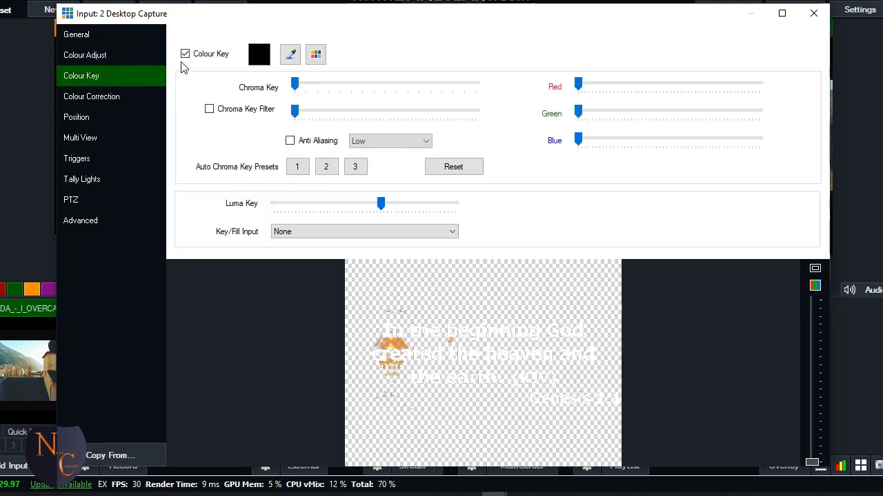
pyautogui.click(184, 54)
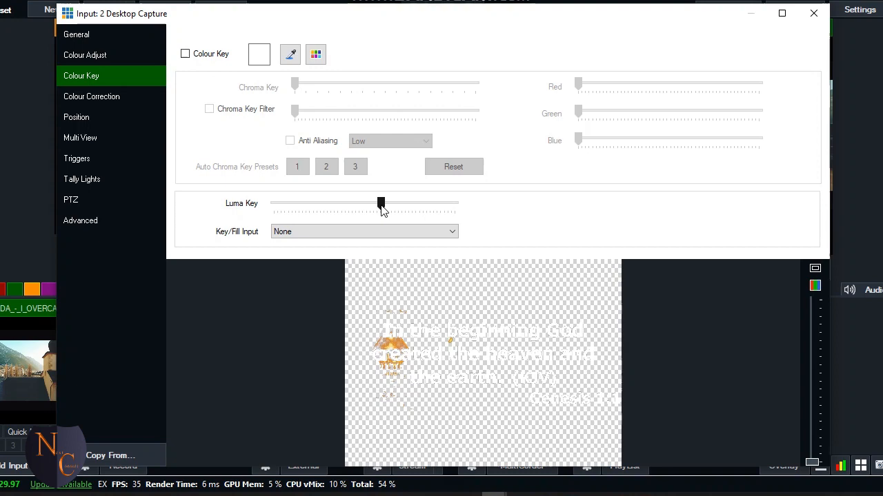
pyautogui.moveTo(381, 203); pyautogui.dragTo(273, 203)
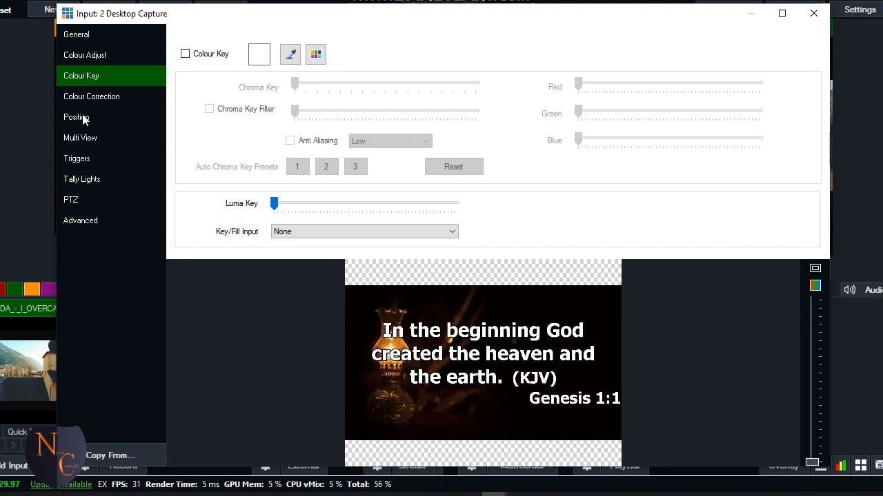
# Nudge the capture's Pan Y down and back to 0, then close settings.
pyautogui.click(76, 117)
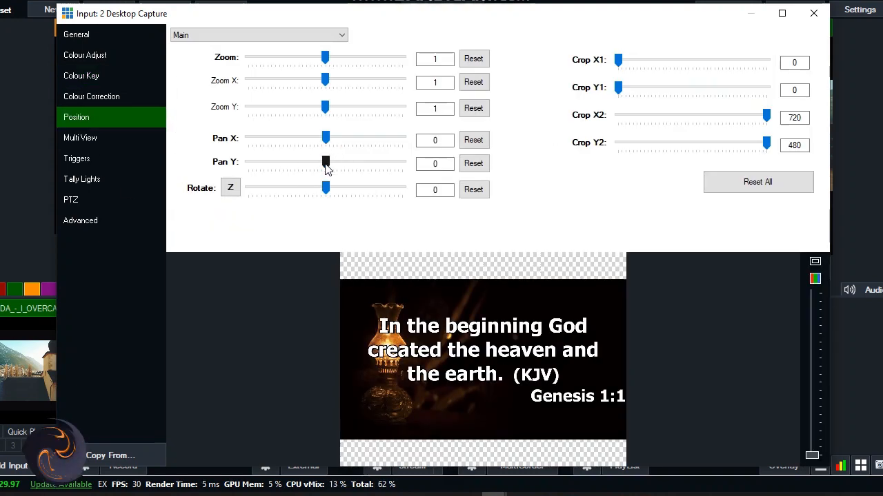
pyautogui.moveTo(325, 163); pyautogui.dragTo(312, 163)
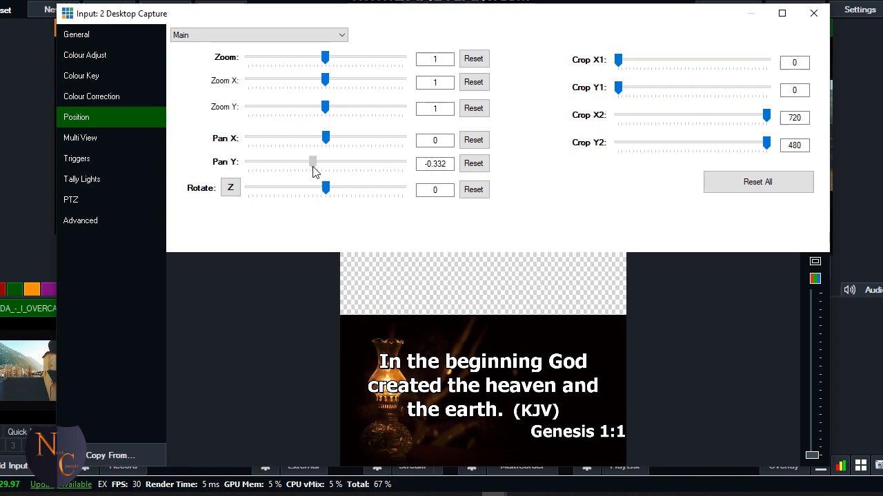
pyautogui.moveTo(312, 161); pyautogui.dragTo(338, 162)
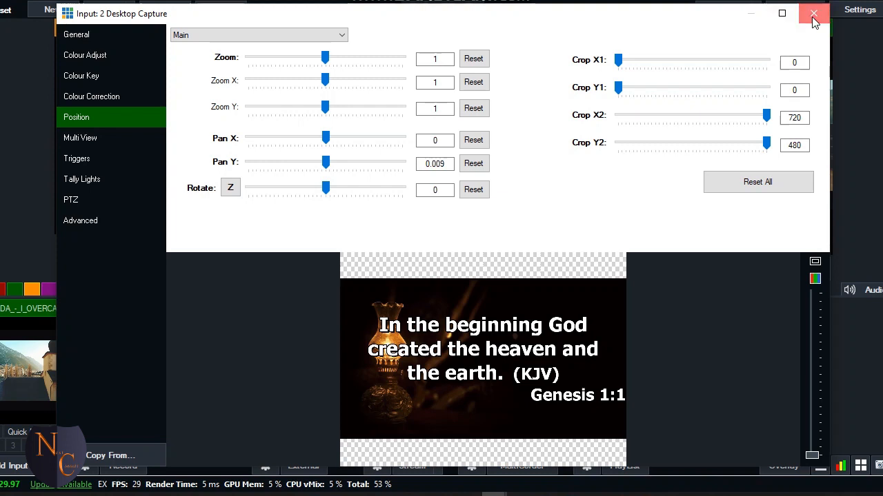
pyautogui.click(811, 14)
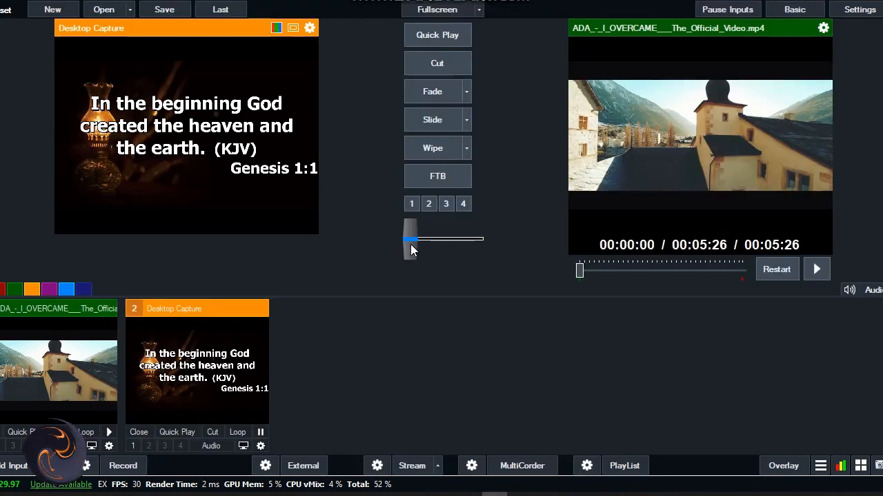
# Fade the unkeyed scripture capture onto the output with the T-bar.
pyautogui.moveTo(410, 239); pyautogui.dragTo(431, 239)
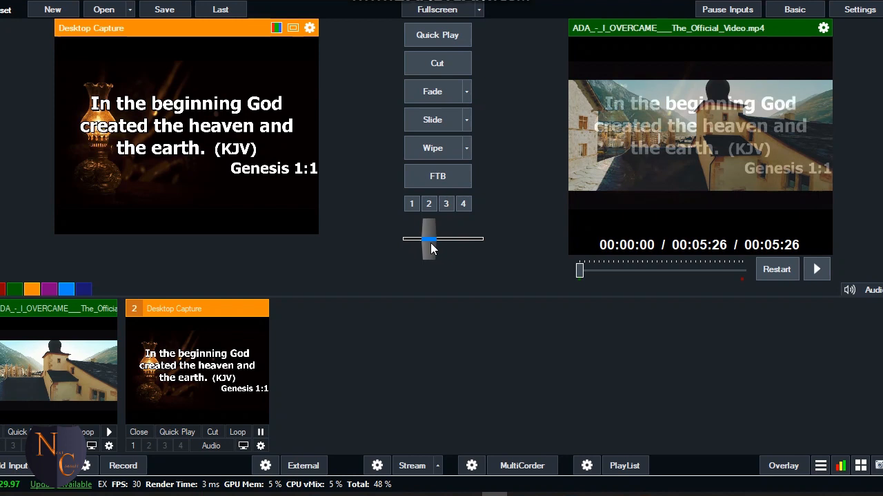
pyautogui.moveTo(431, 240); pyautogui.dragTo(410, 239)
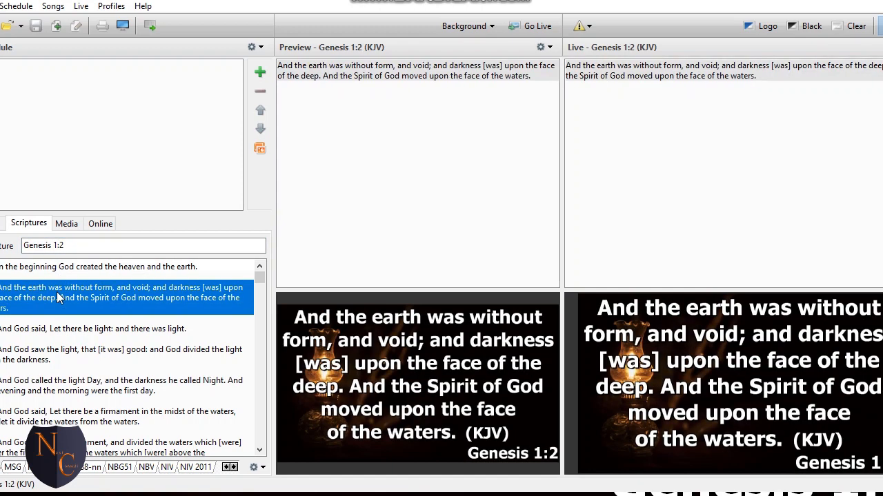
pyautogui.moveTo(618, 374)
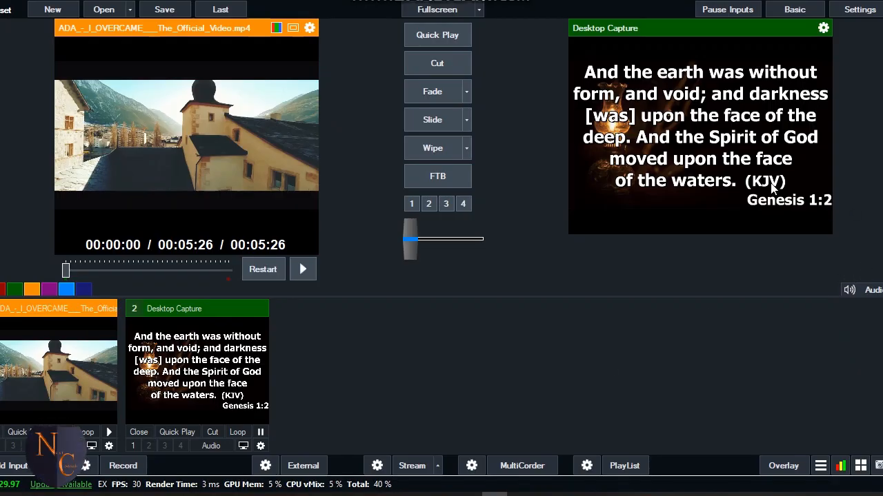
pyautogui.moveTo(734, 179)
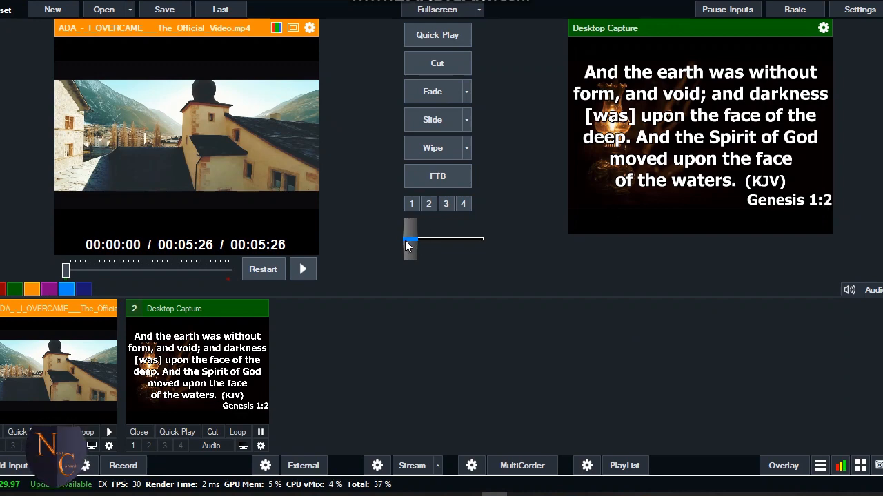
# Return the output to the gospel video and pause its playback.
pyautogui.click(302, 268)
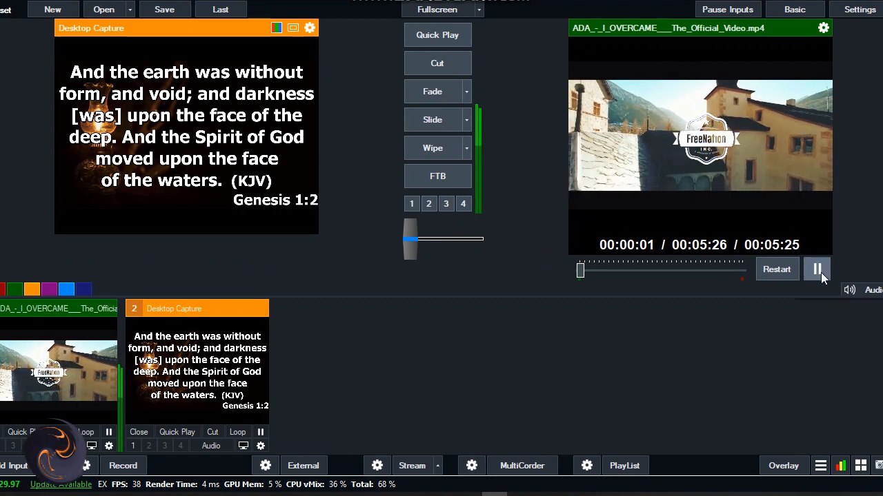
pyautogui.click(816, 269)
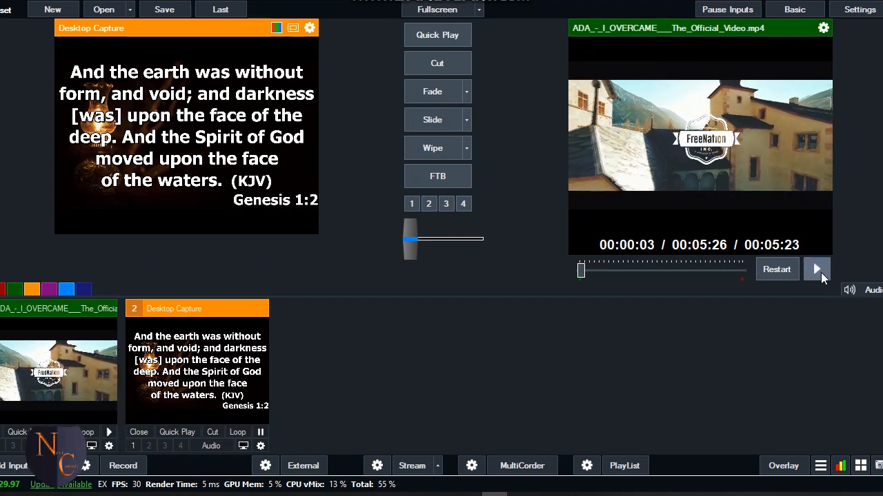